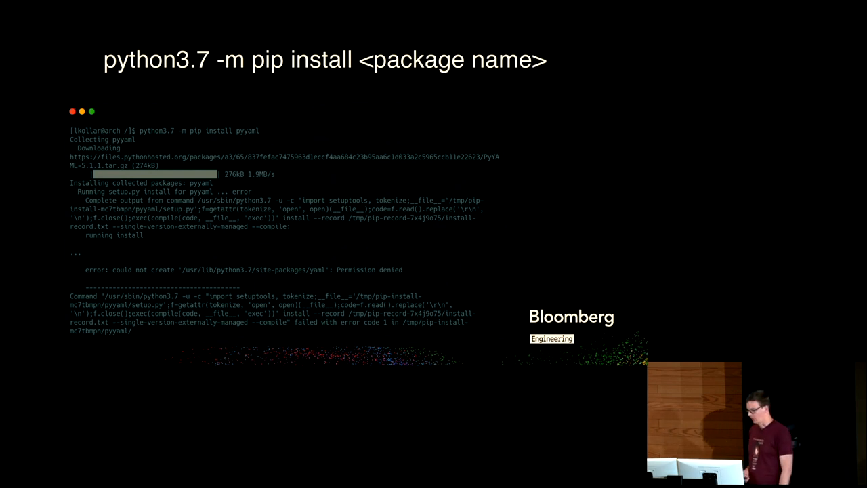
{"action": "key", "text": "right"}
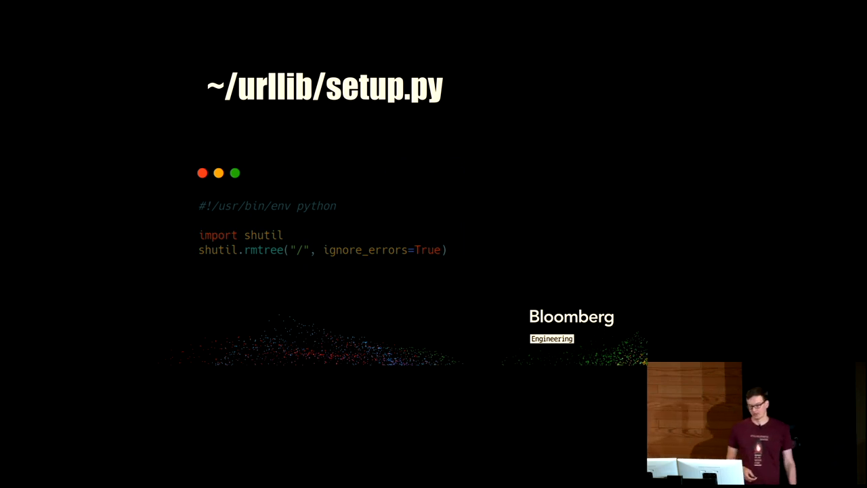
{"action": "key", "text": "Right"}
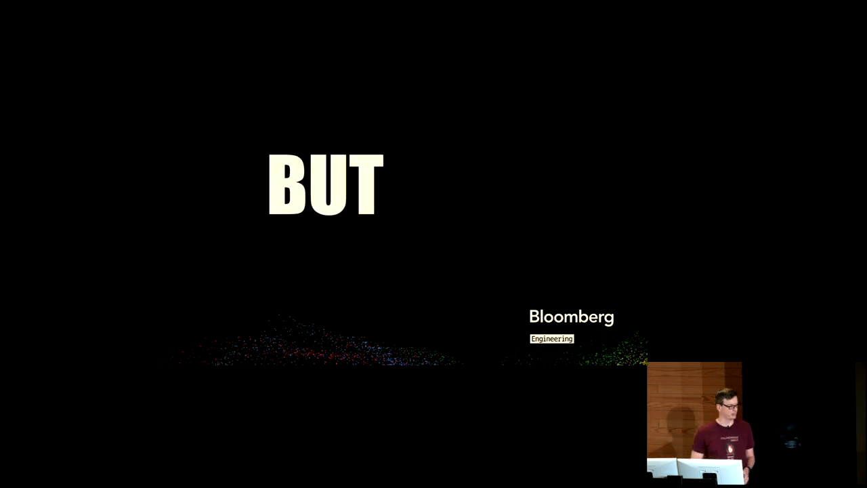
{"action": "key", "text": "Right"}
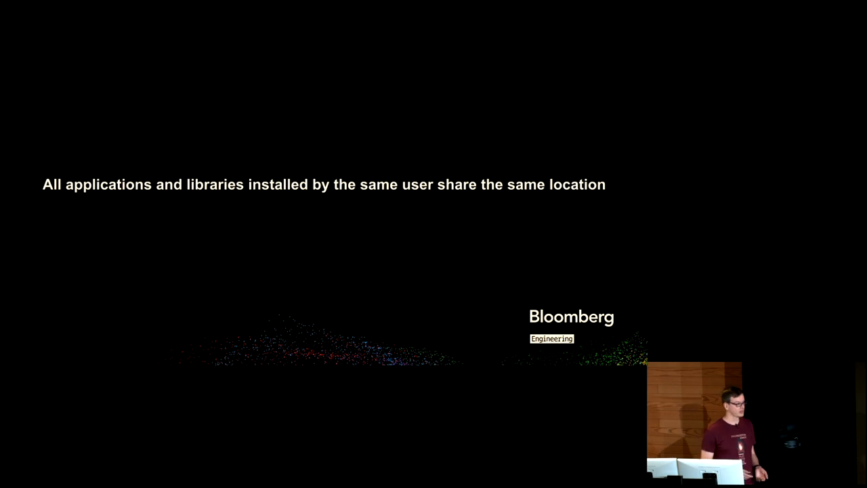
{"action": "key", "text": "Right"}
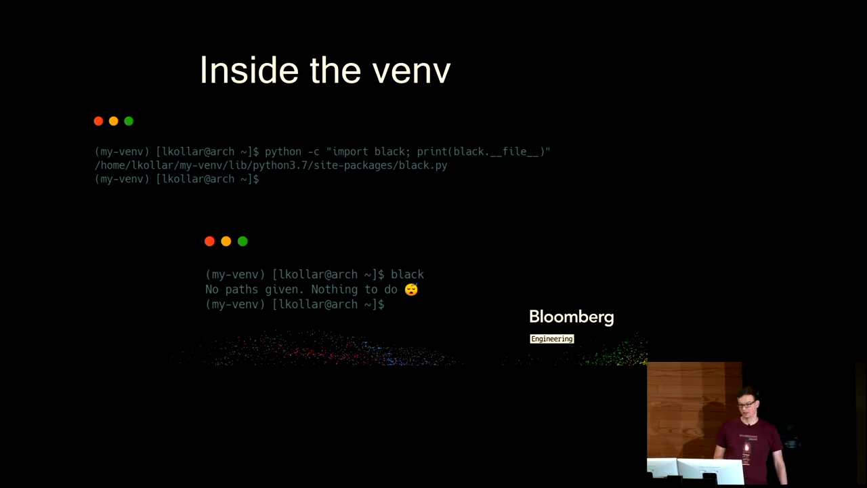
{"action": "key", "text": "Right"}
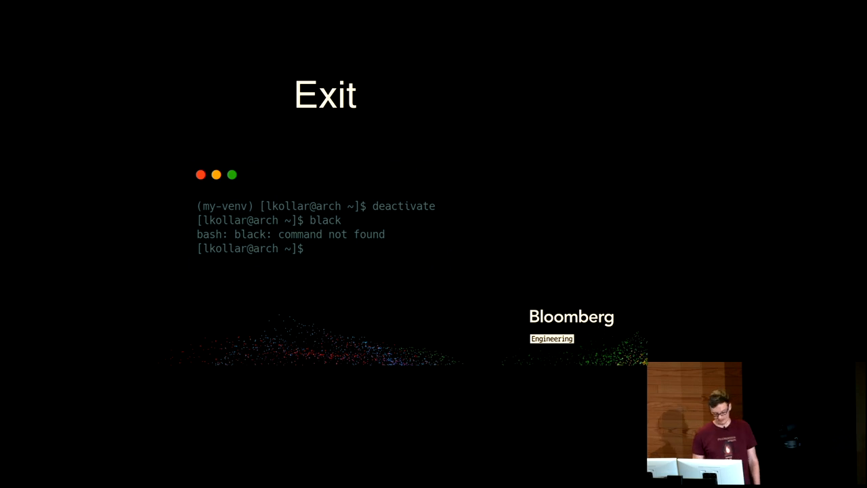
{"action": "key", "text": "Right"}
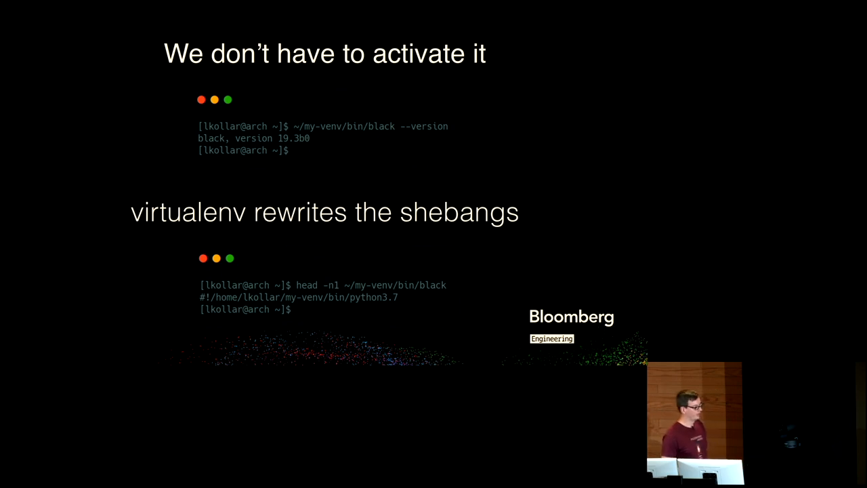
{"action": "key", "text": "Right"}
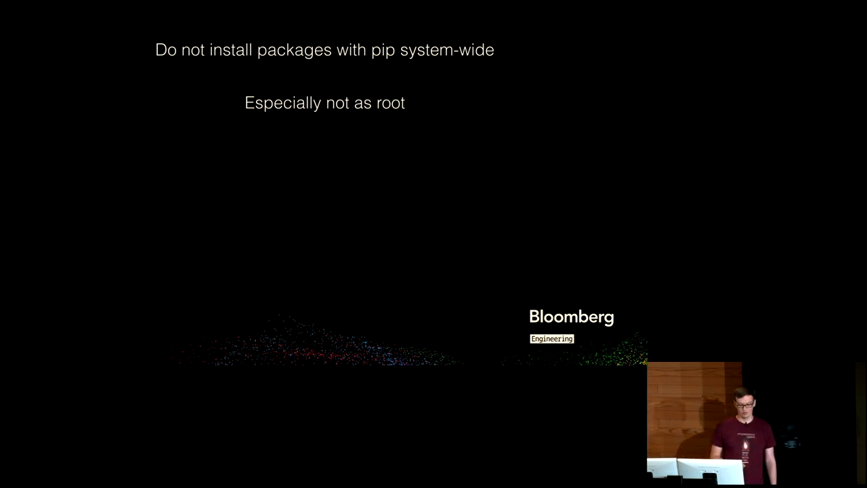
{"action": "key", "text": "right"}
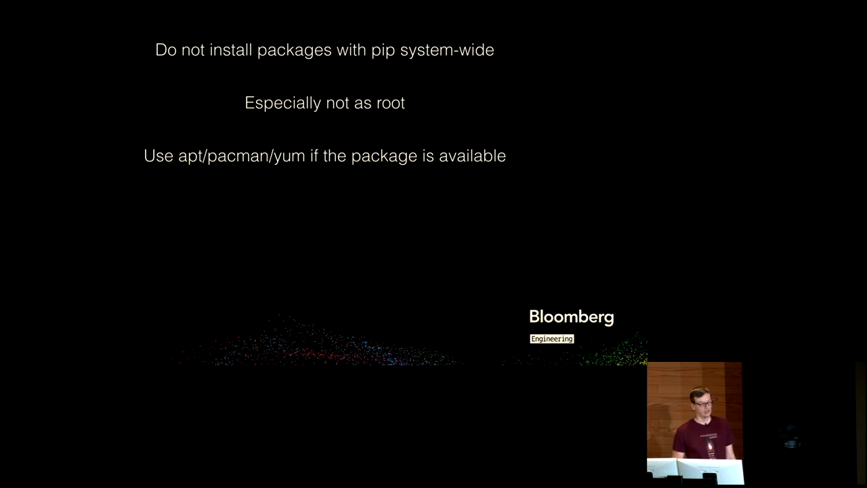